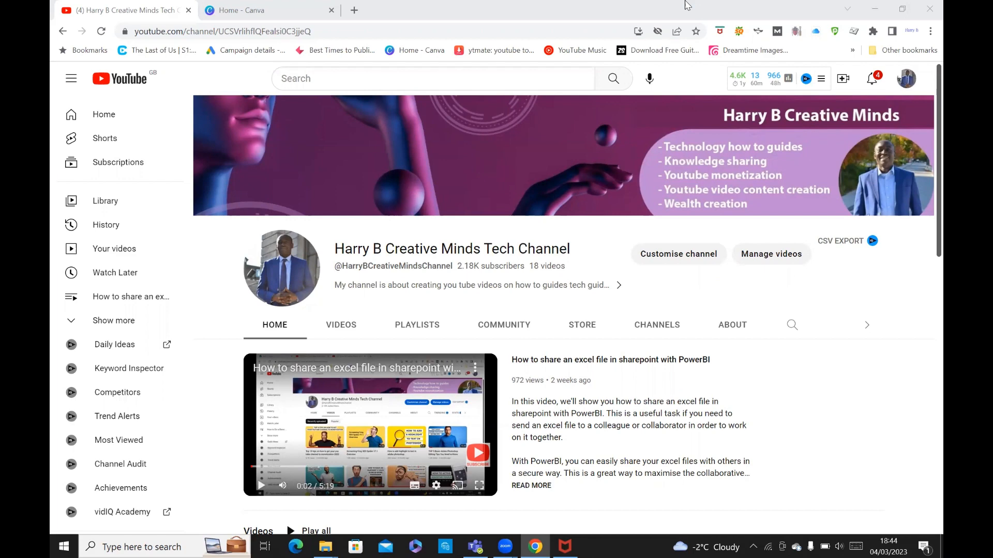
{"action": "mouse_move", "coordinate": [484, 5]}
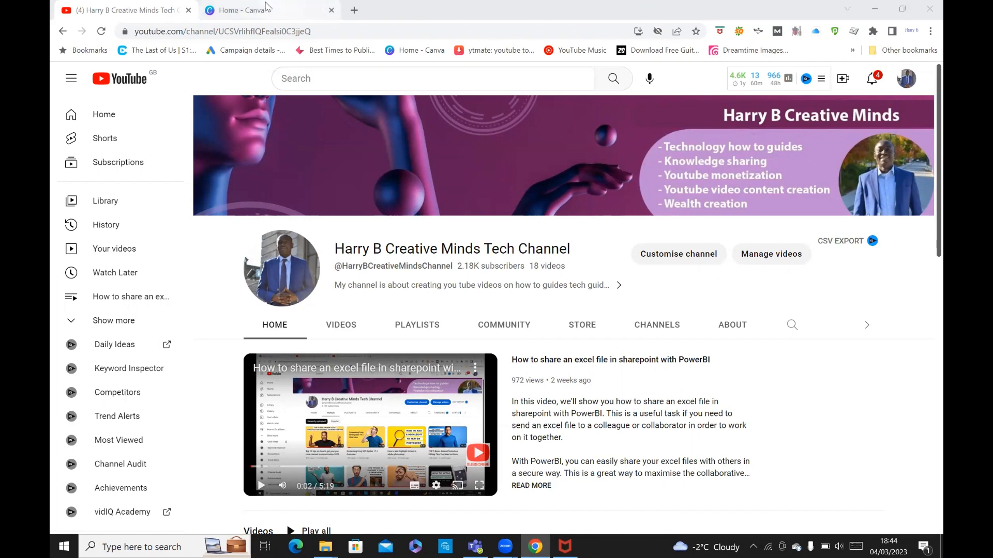
- From the Canva home page, start a new design with a custom 1080 × 1920 px size
{"action": "left_click", "coordinate": [265, 11]}
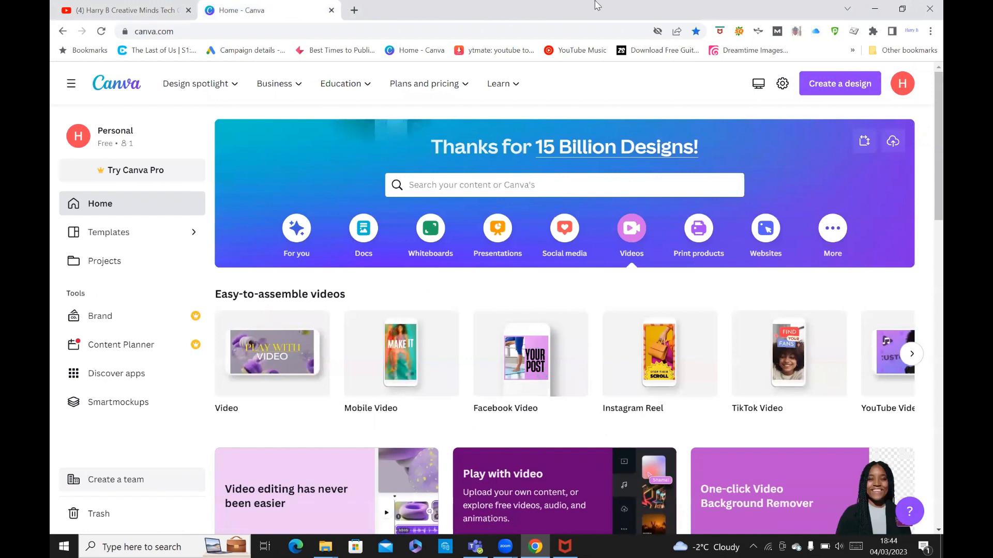
{"action": "mouse_move", "coordinate": [496, 5]}
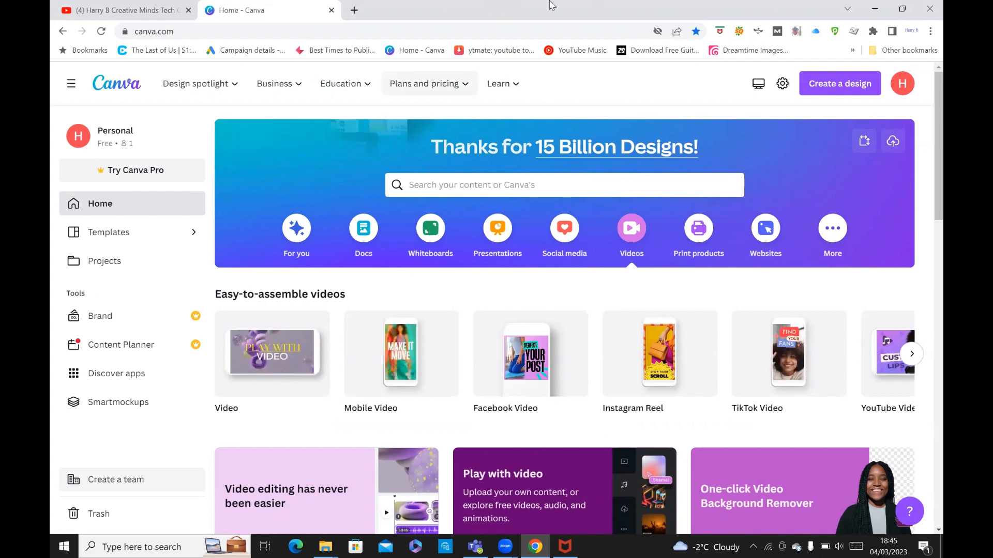
{"action": "mouse_move", "coordinate": [839, 83]}
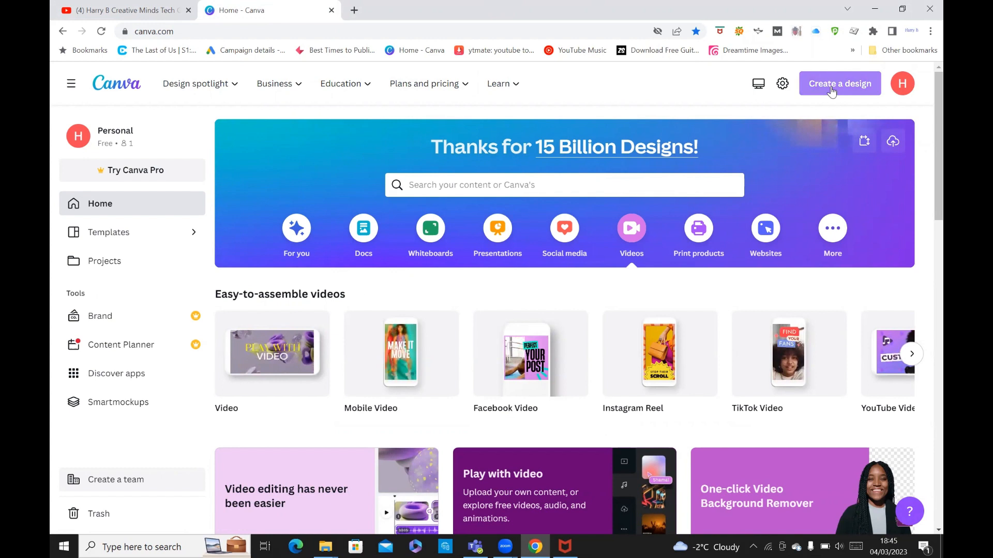
{"action": "left_click", "coordinate": [839, 83]}
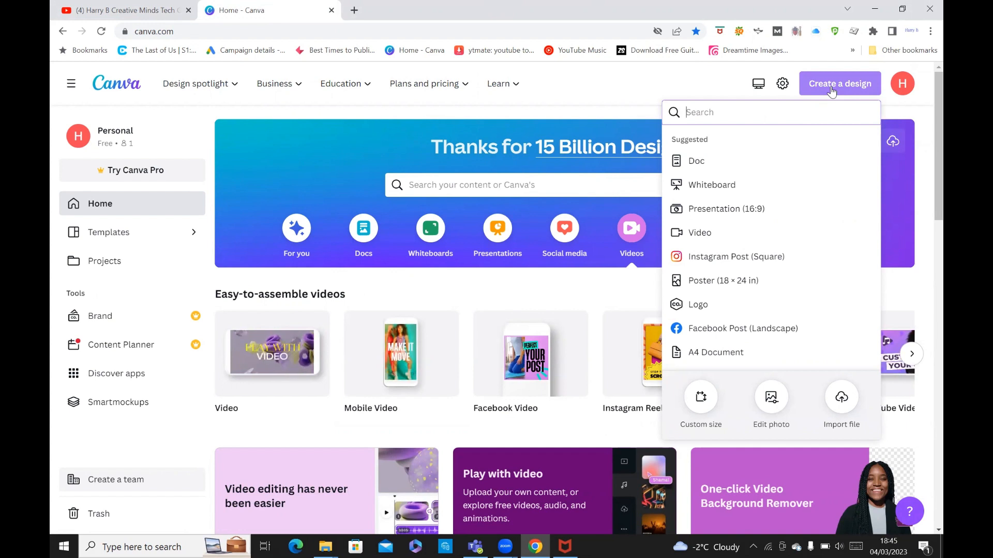
{"action": "mouse_move", "coordinate": [700, 233]}
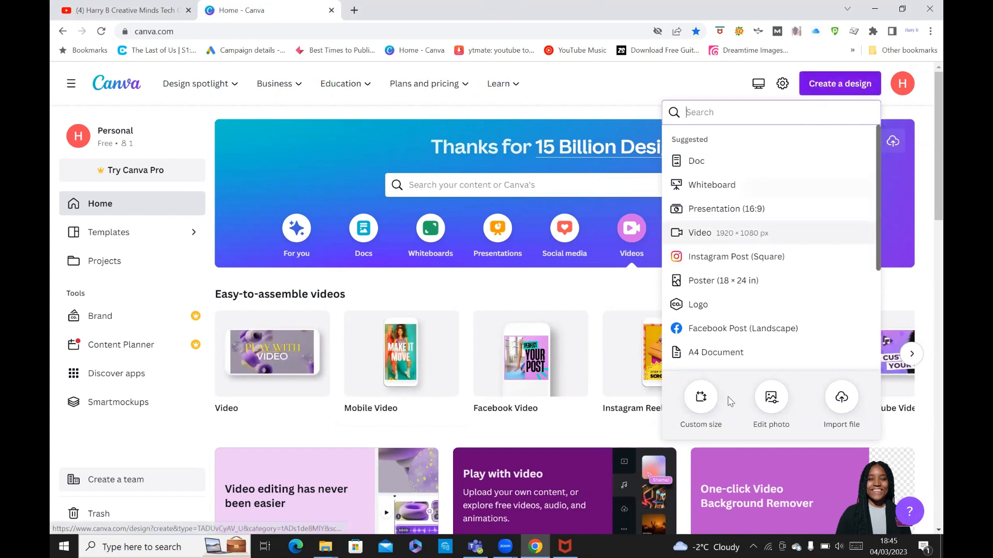
{"action": "left_click", "coordinate": [700, 406]}
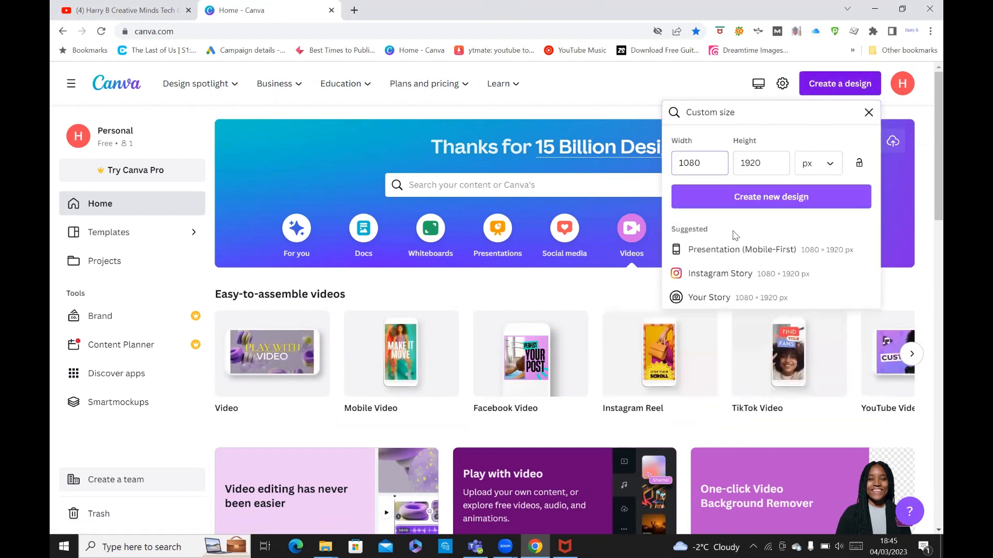
{"action": "mouse_move", "coordinate": [718, 188]}
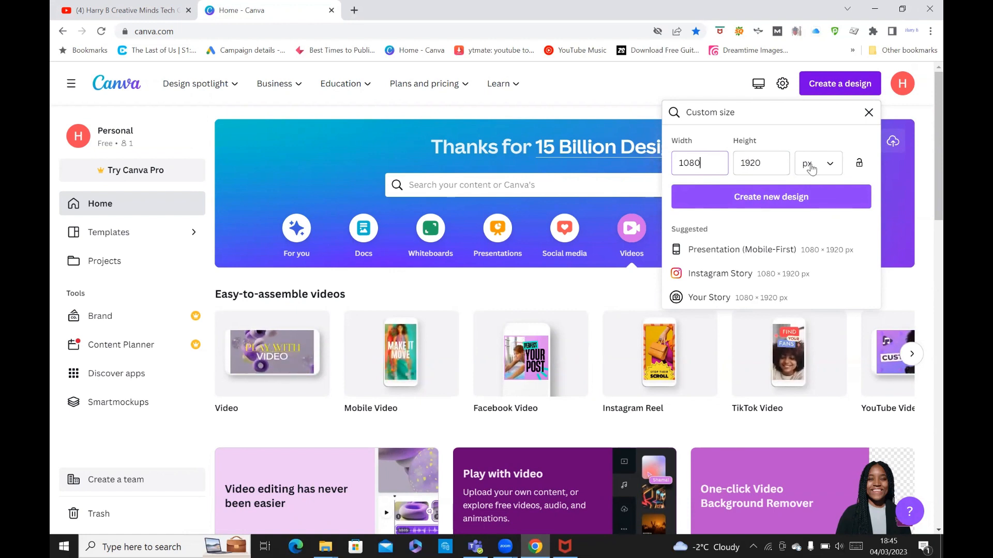
{"action": "mouse_move", "coordinate": [848, 220]}
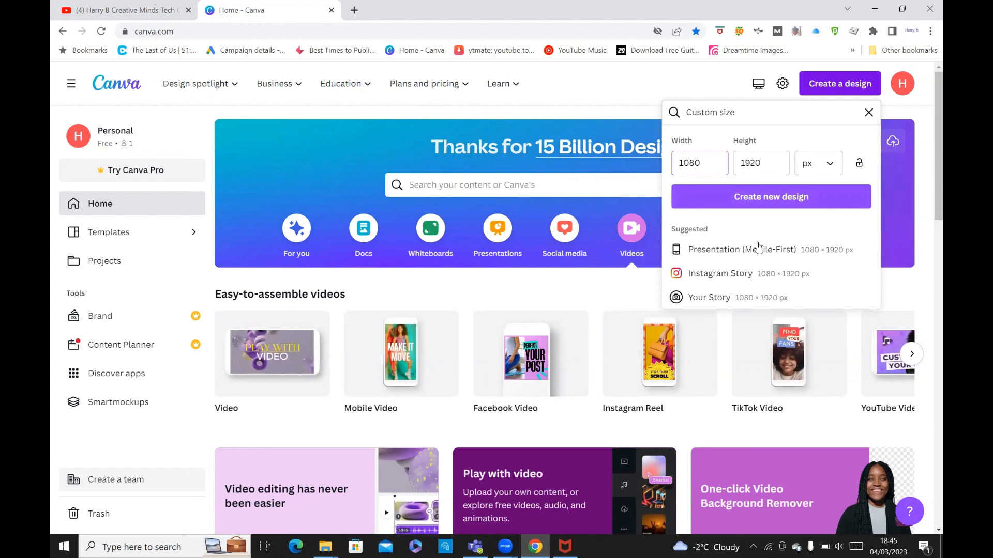
{"action": "mouse_move", "coordinate": [760, 249]}
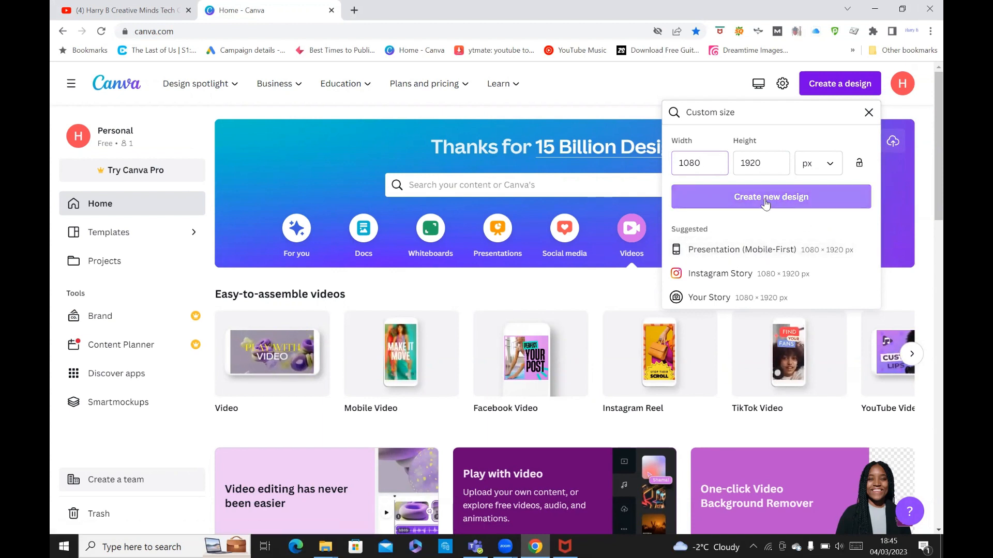
- Create the blank 1080 × 1920 design and dismiss the Share panel in the editor
{"action": "left_click", "coordinate": [769, 196]}
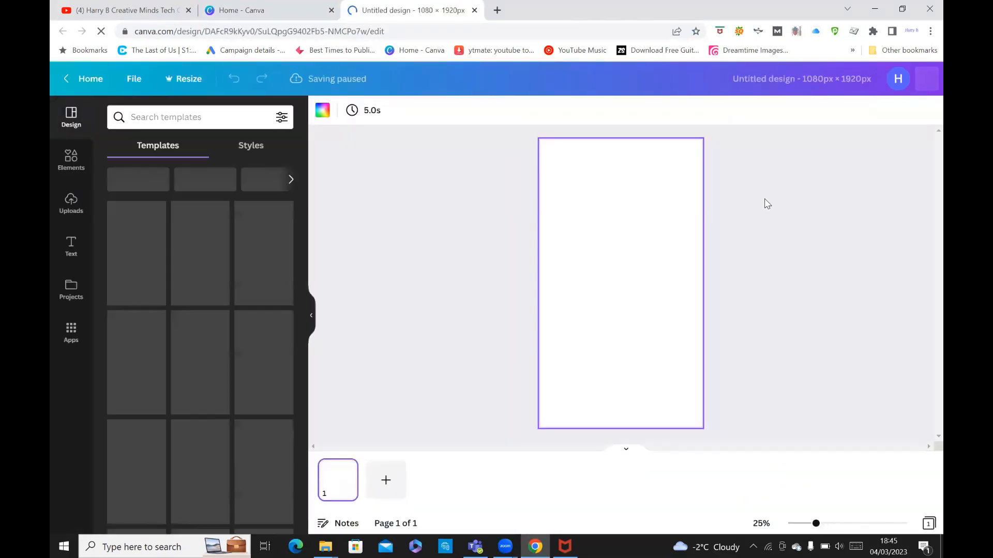
{"action": "left_click", "coordinate": [909, 79]}
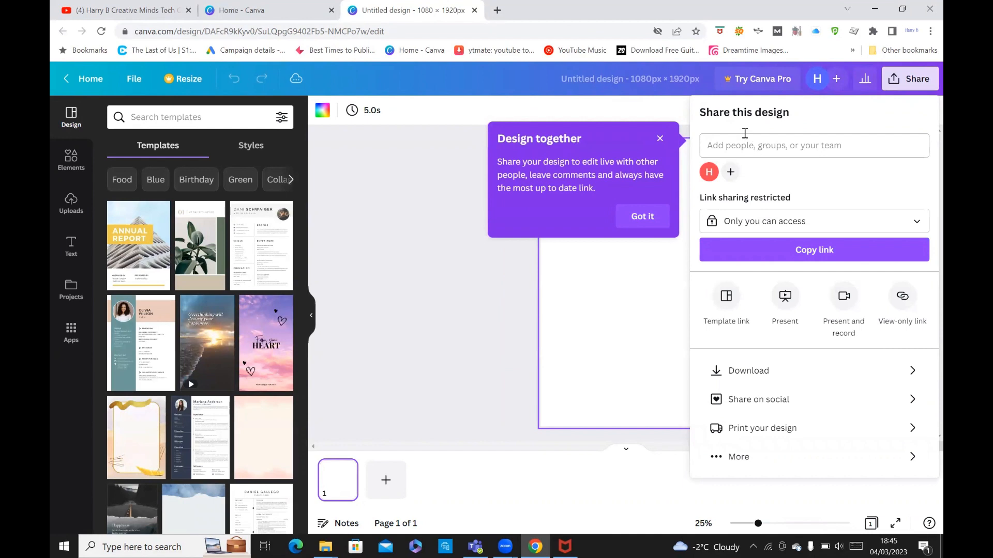
{"action": "mouse_move", "coordinate": [576, 112]}
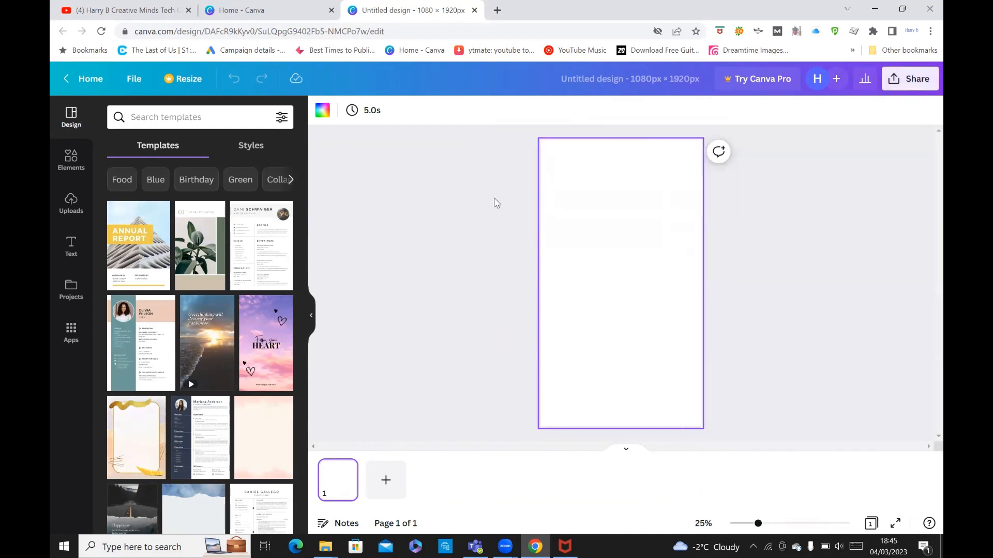
{"action": "mouse_move", "coordinate": [513, 278]}
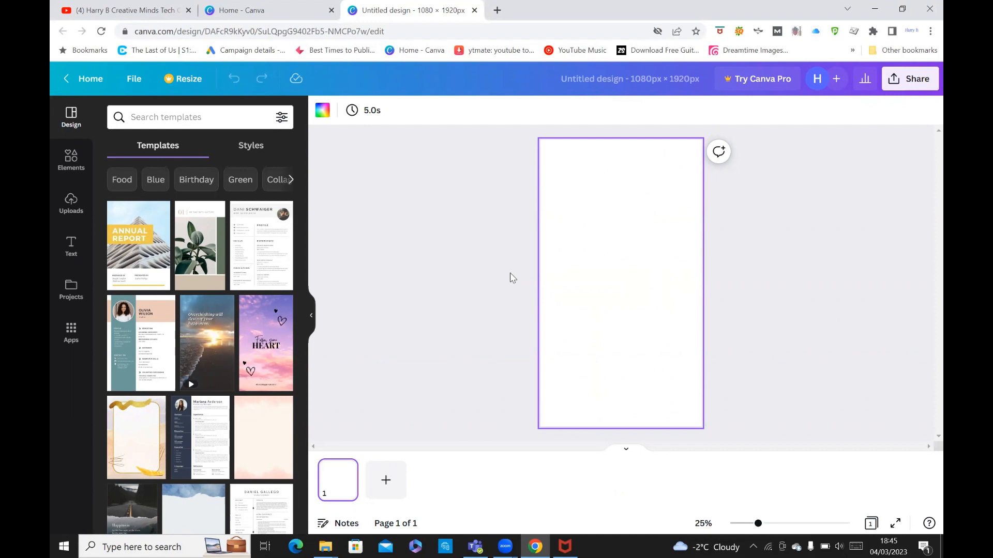
{"action": "mouse_move", "coordinate": [391, 216]}
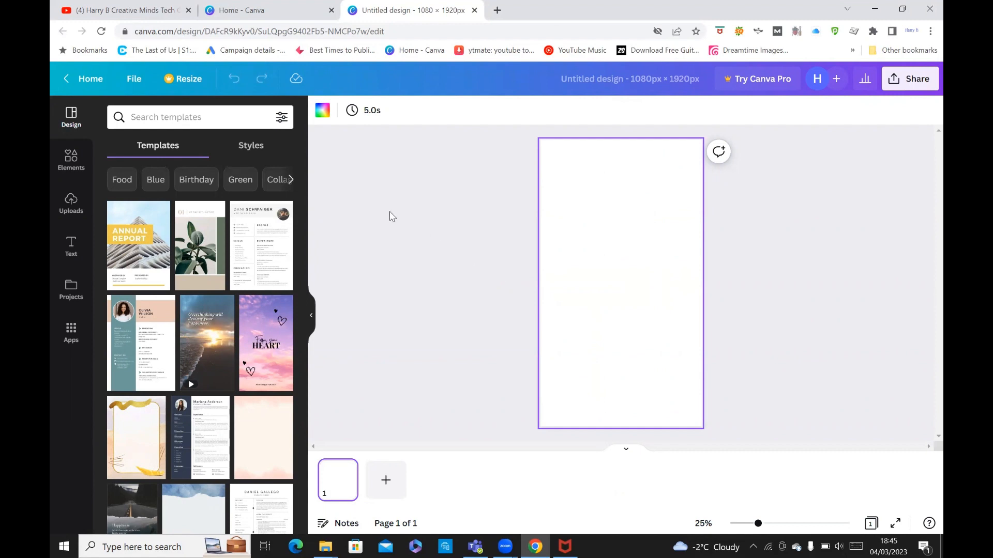
{"action": "mouse_move", "coordinate": [71, 201]}
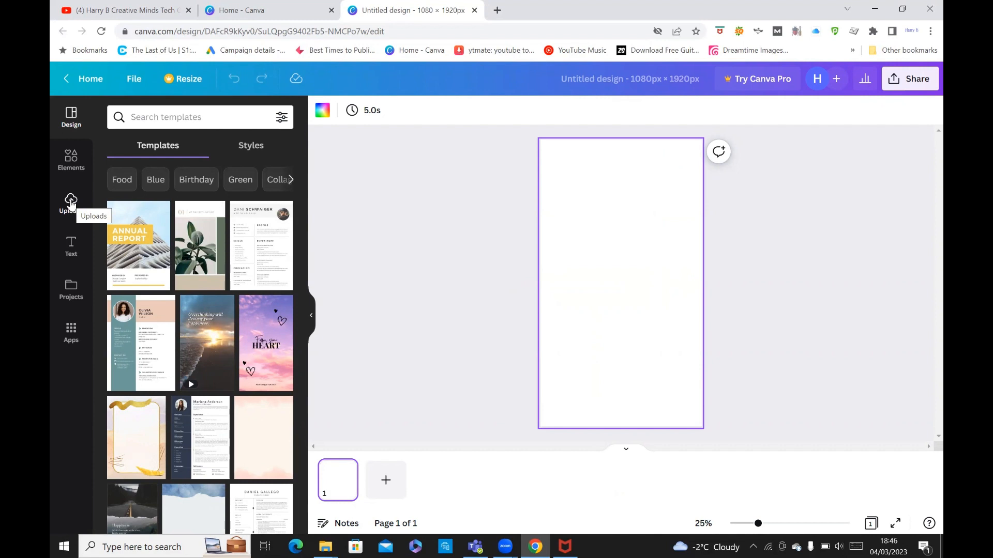
- Show the uploaded videos in the Uploads panel to find the chef clip
{"action": "left_click", "coordinate": [71, 203]}
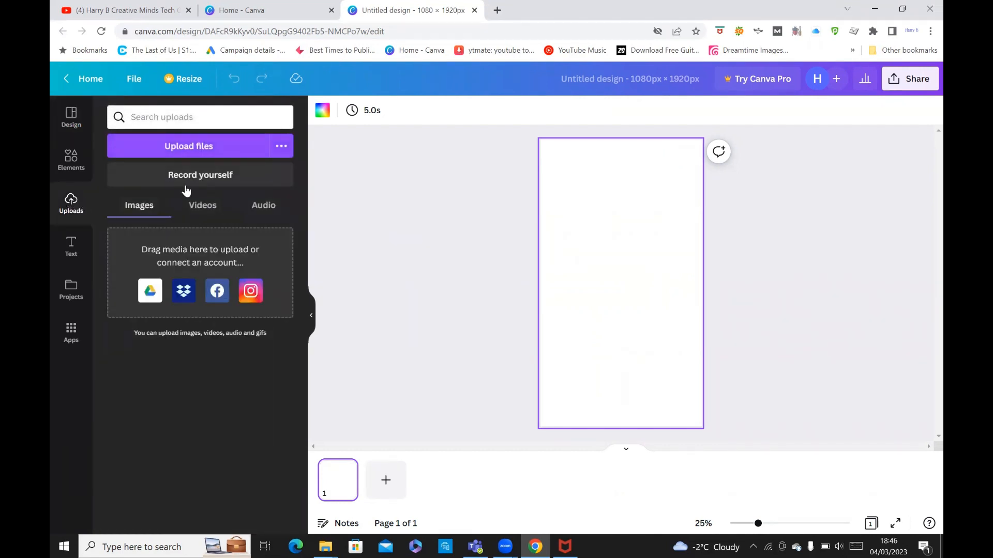
{"action": "mouse_move", "coordinate": [218, 171]}
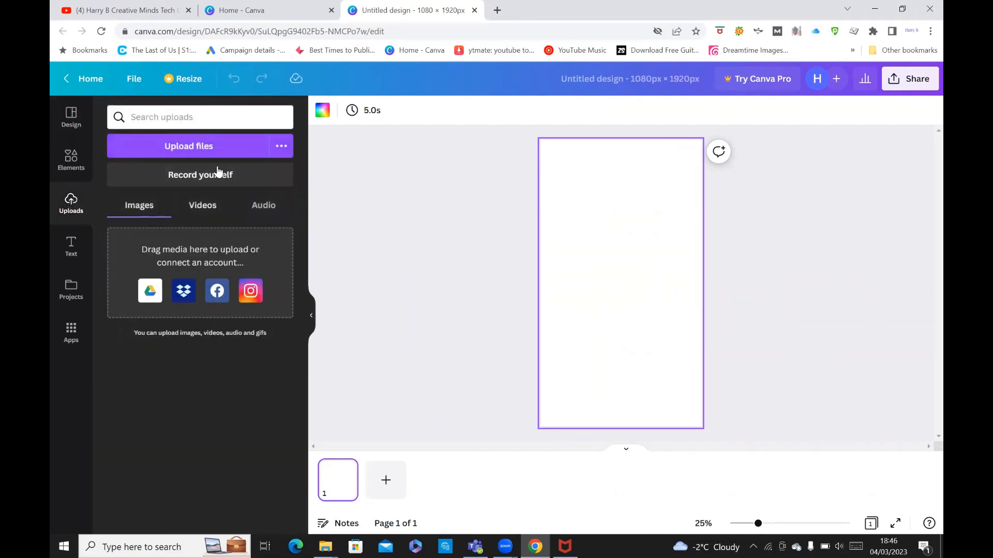
{"action": "left_click", "coordinate": [203, 205]}
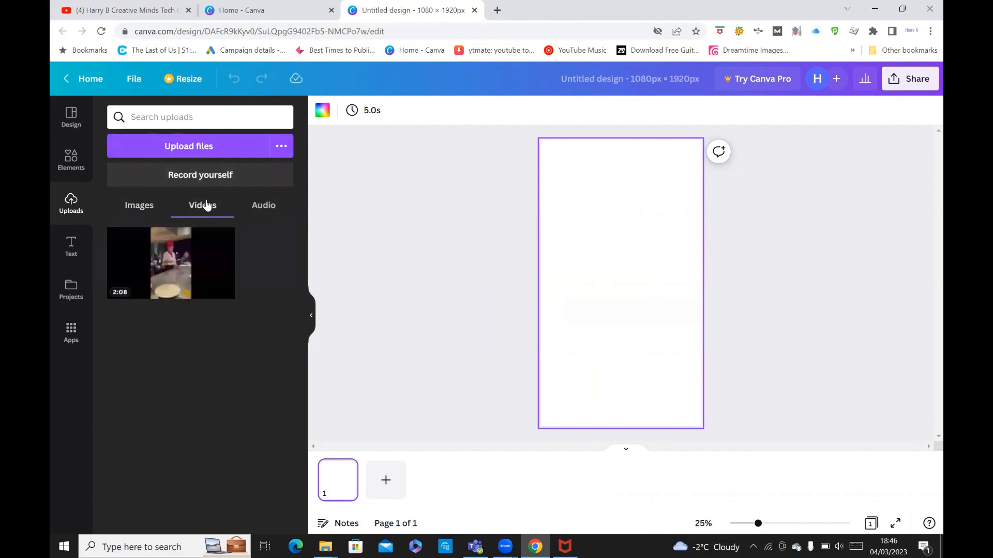
{"action": "mouse_move", "coordinate": [229, 219]}
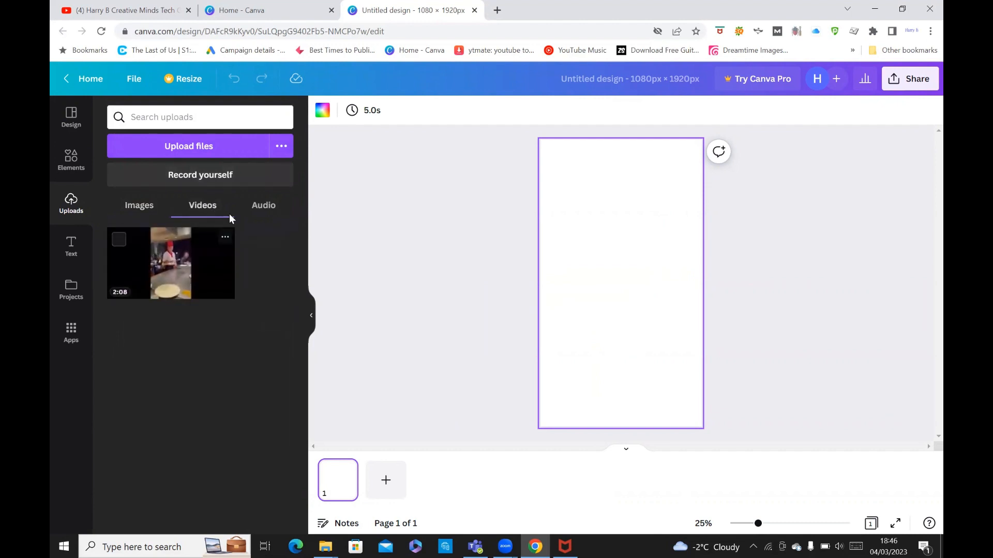
{"action": "mouse_move", "coordinate": [184, 281]}
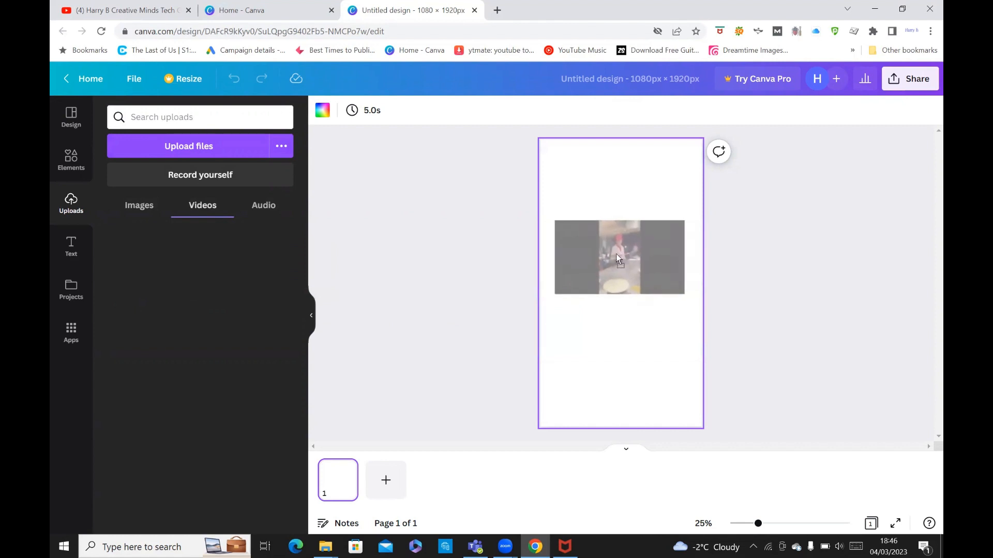
- Enlarge the chef video to full canvas height and center it over the 1080 × 1920 frame
{"action": "left_click", "coordinate": [618, 257]}
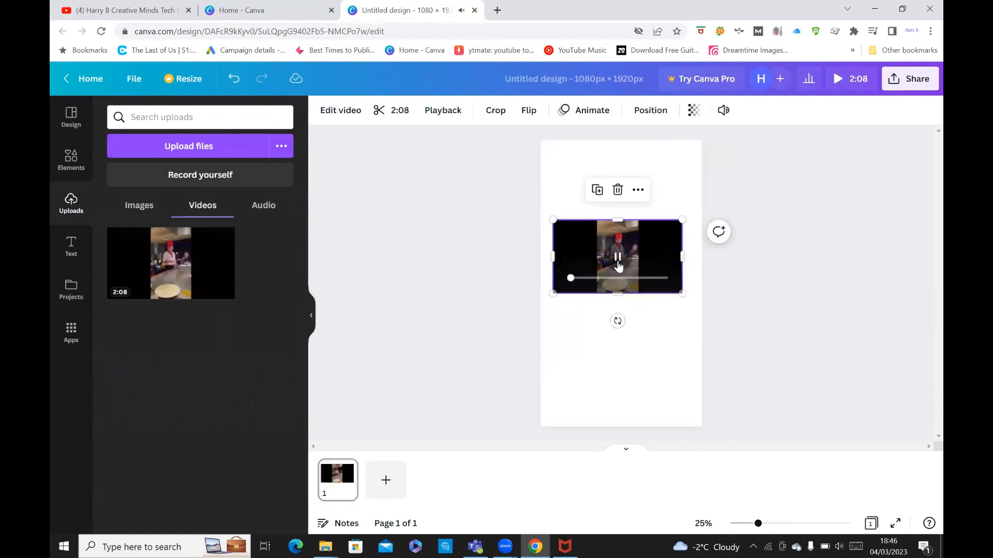
{"action": "left_click", "coordinate": [616, 256]}
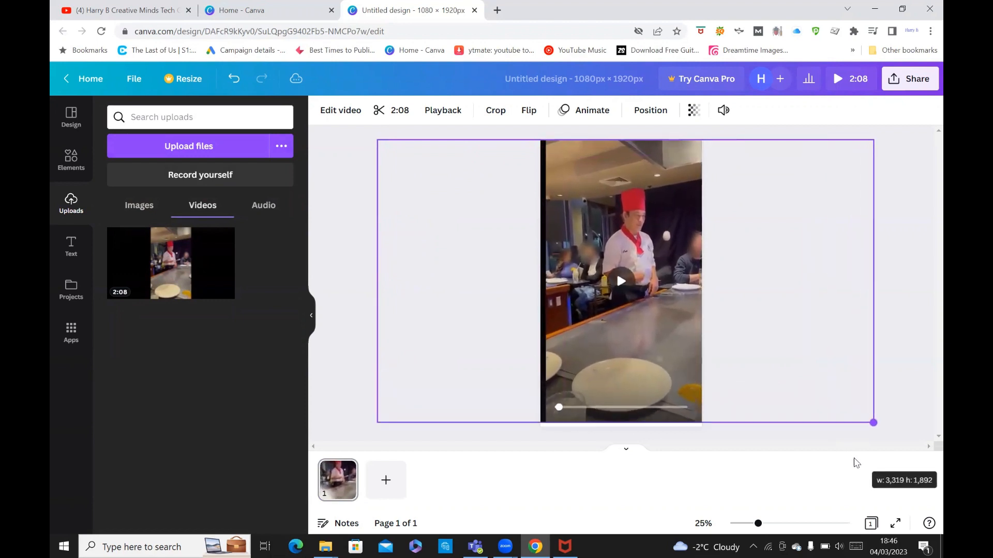
{"action": "left_click", "coordinate": [620, 282]}
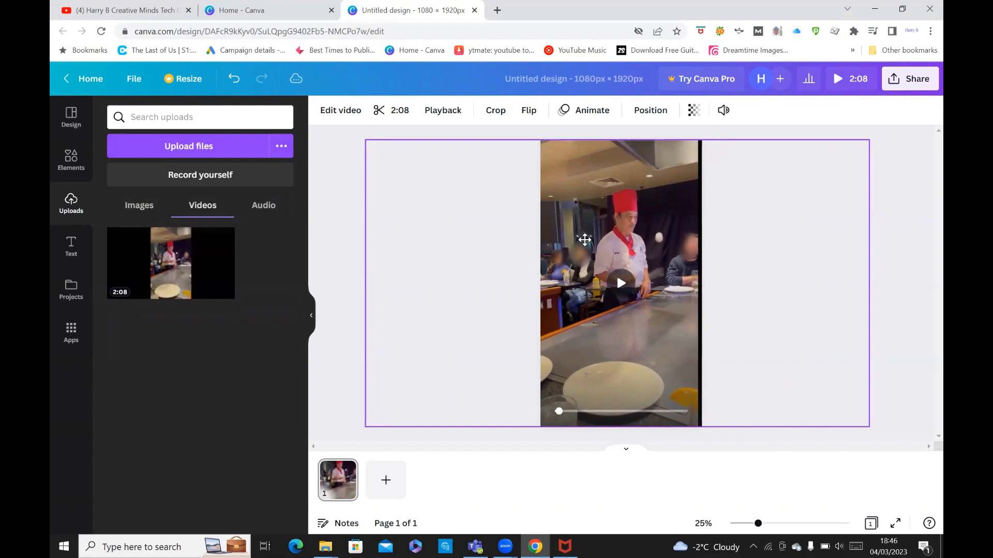
{"action": "left_click", "coordinate": [619, 284]}
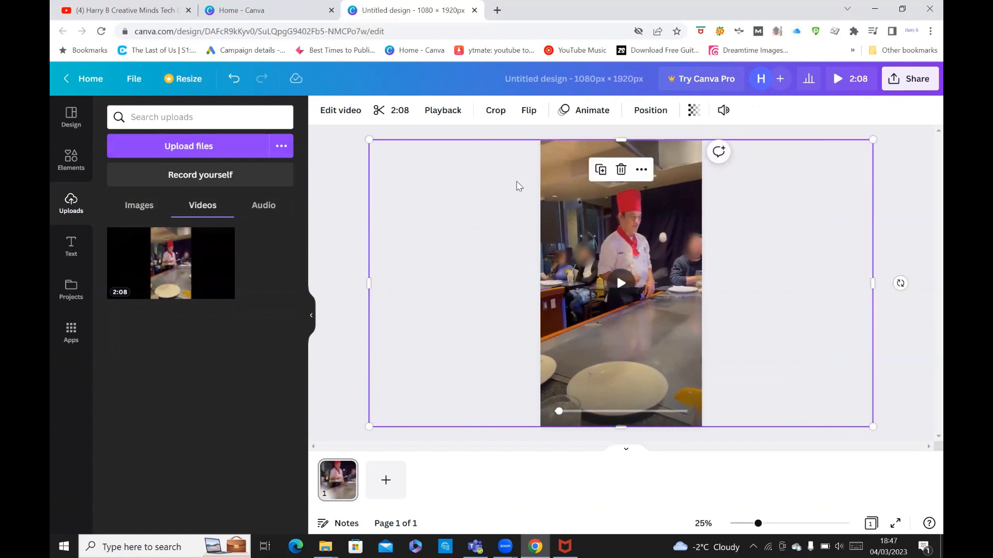
{"action": "left_click", "coordinate": [424, 211]}
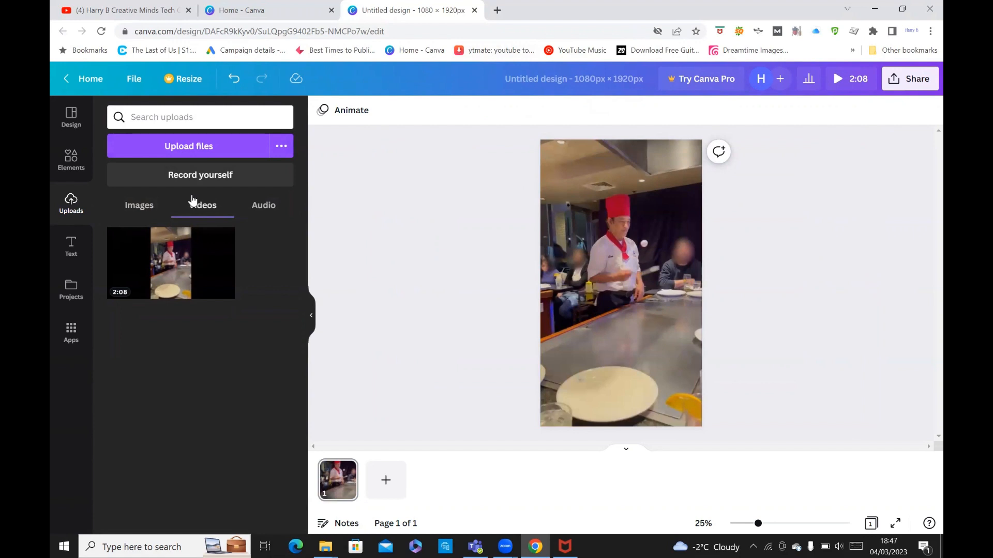
- Add the recently used neon 'Sparkle' text and fit it near the top of the chef video
{"action": "left_click", "coordinate": [72, 247]}
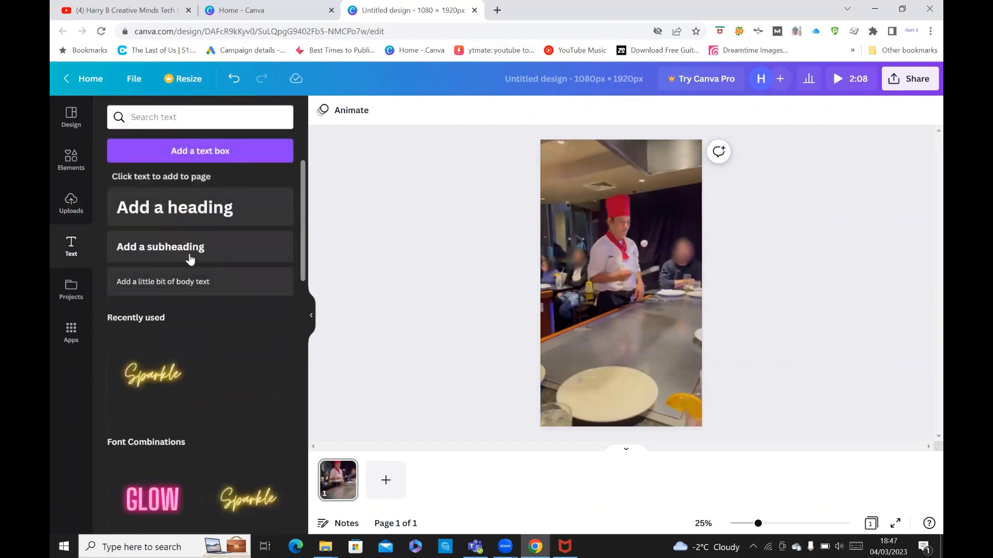
{"action": "mouse_move", "coordinate": [250, 406]}
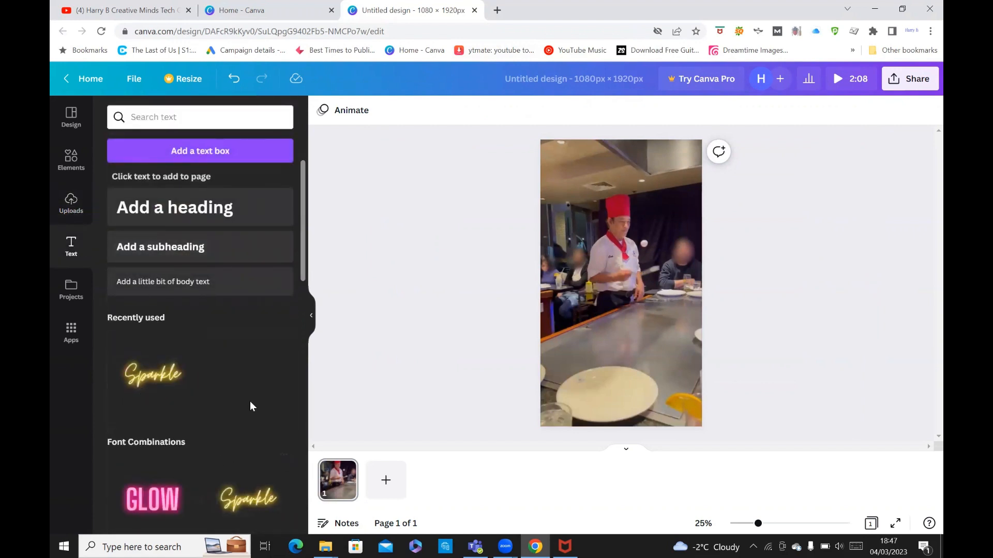
{"action": "mouse_move", "coordinate": [152, 377]}
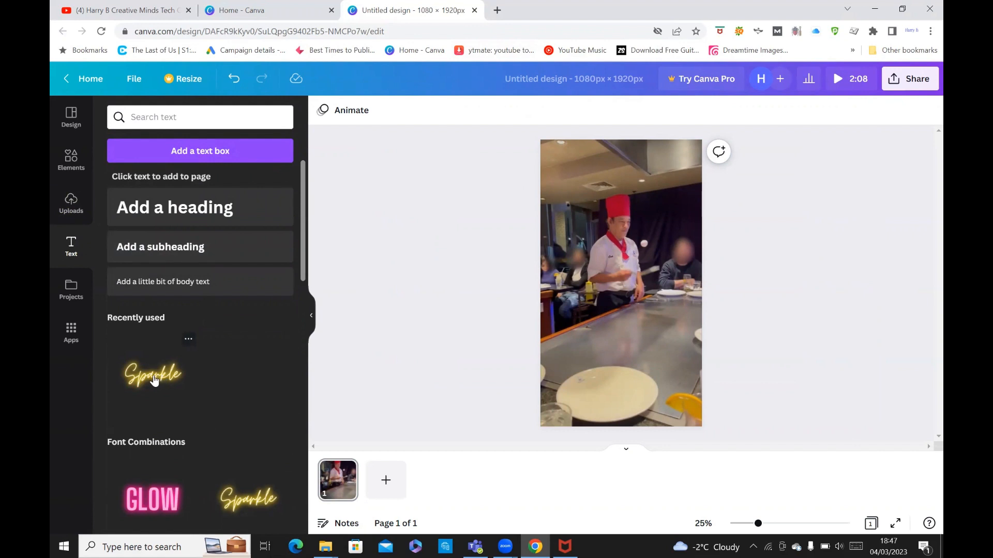
{"action": "left_click", "coordinate": [152, 373]}
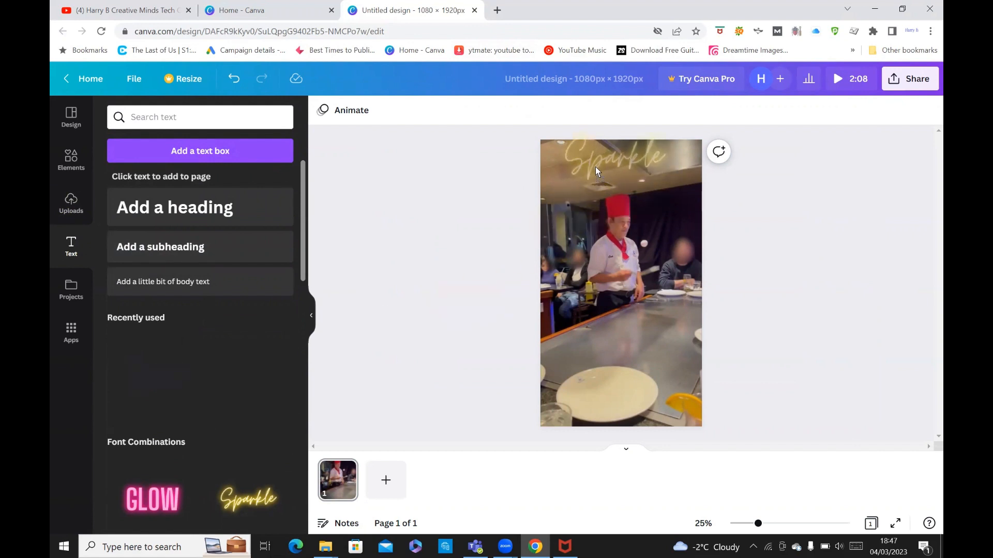
{"action": "left_click", "coordinate": [612, 162]}
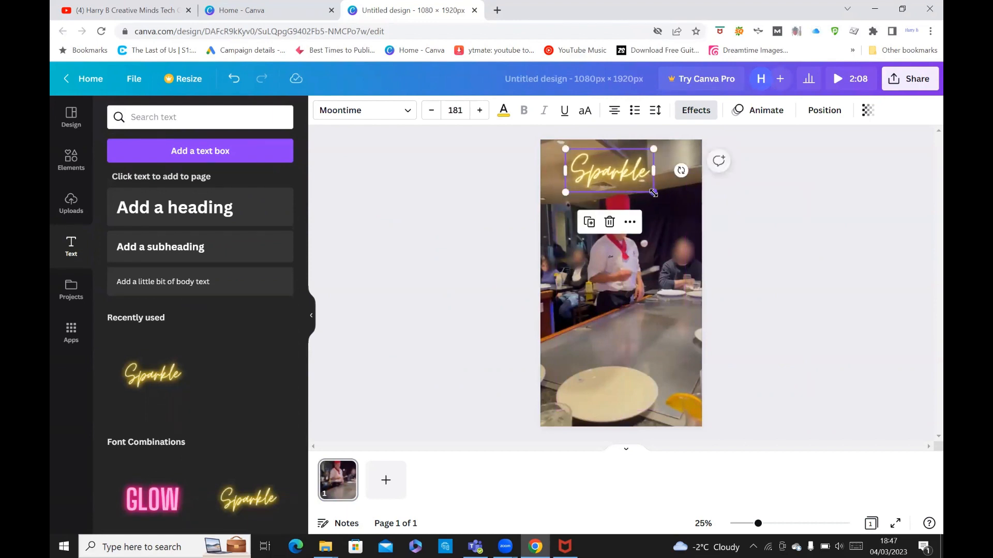
{"action": "mouse_move", "coordinate": [460, 257]}
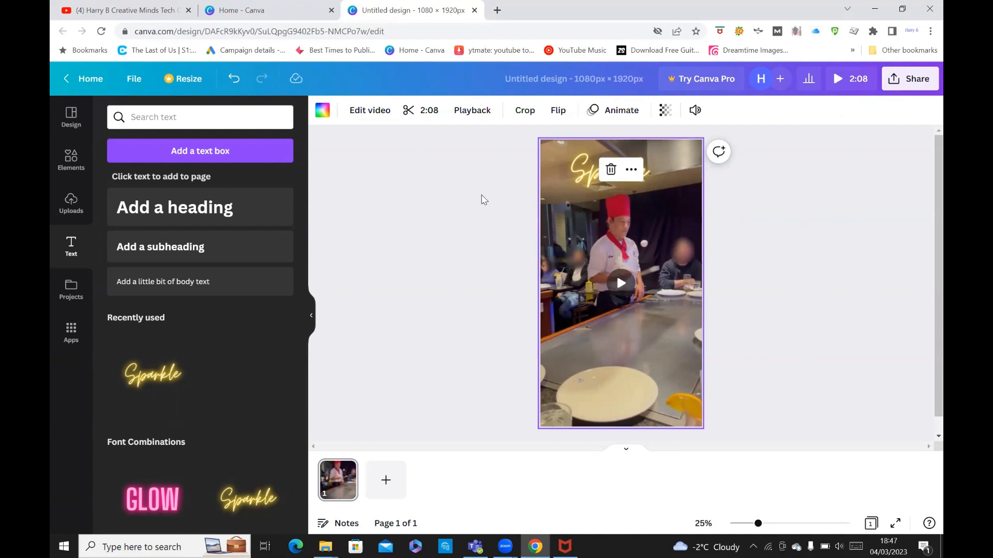
{"action": "mouse_move", "coordinate": [371, 111]}
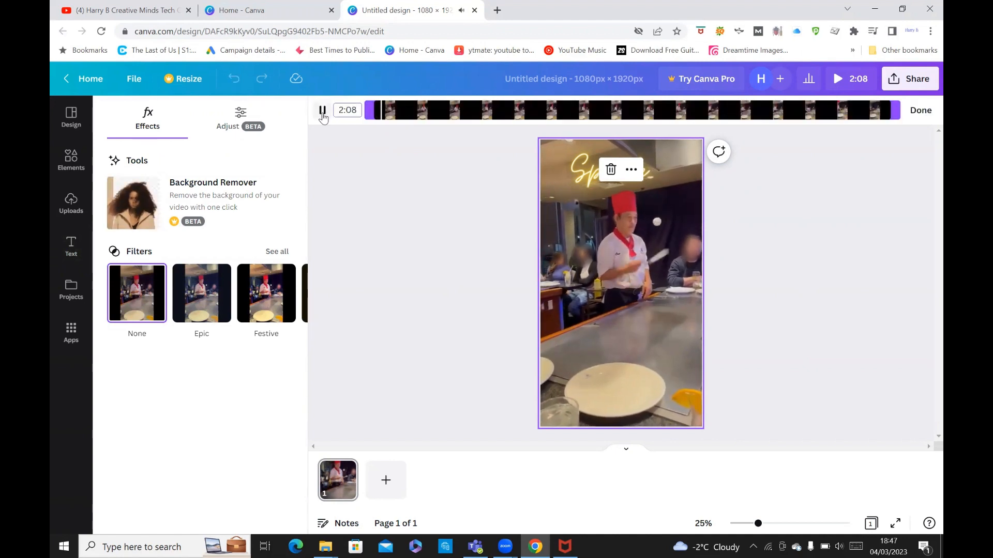
- Pause the preview and drag the trim handles so the clip length reads 50.6 s
{"action": "left_click", "coordinate": [322, 110]}
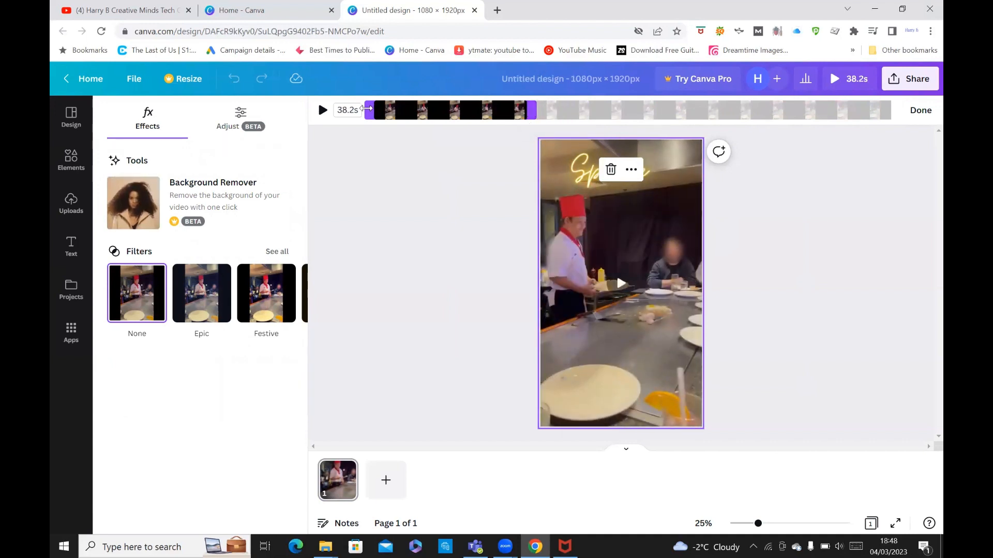
{"action": "left_click_drag", "start_coordinate": [369, 110], "coordinate": [396, 109]}
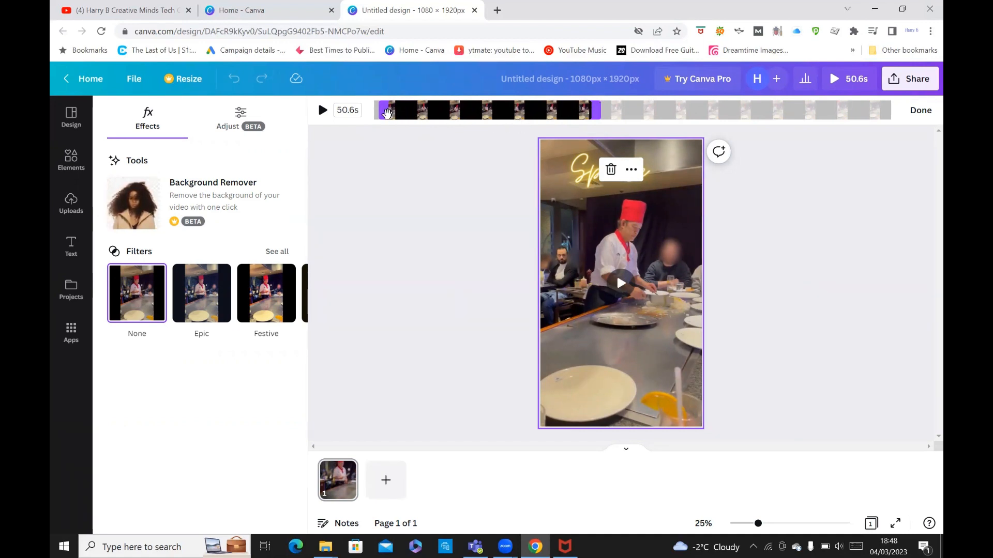
{"action": "mouse_move", "coordinate": [631, 169]}
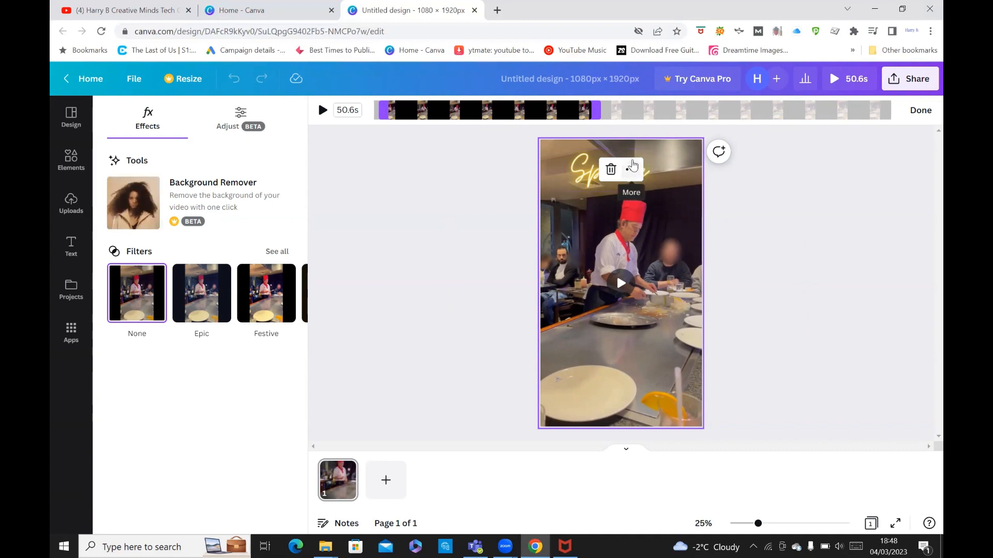
{"action": "mouse_move", "coordinate": [600, 233]}
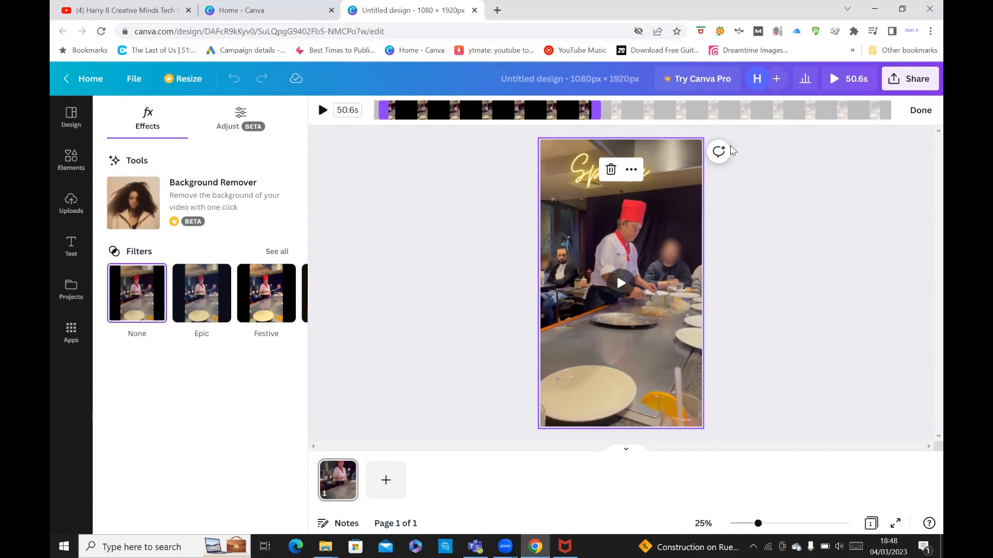
- Finish trimming and bring up the Download settings set to MP4 video at 1080p
{"action": "left_click", "coordinate": [619, 284]}
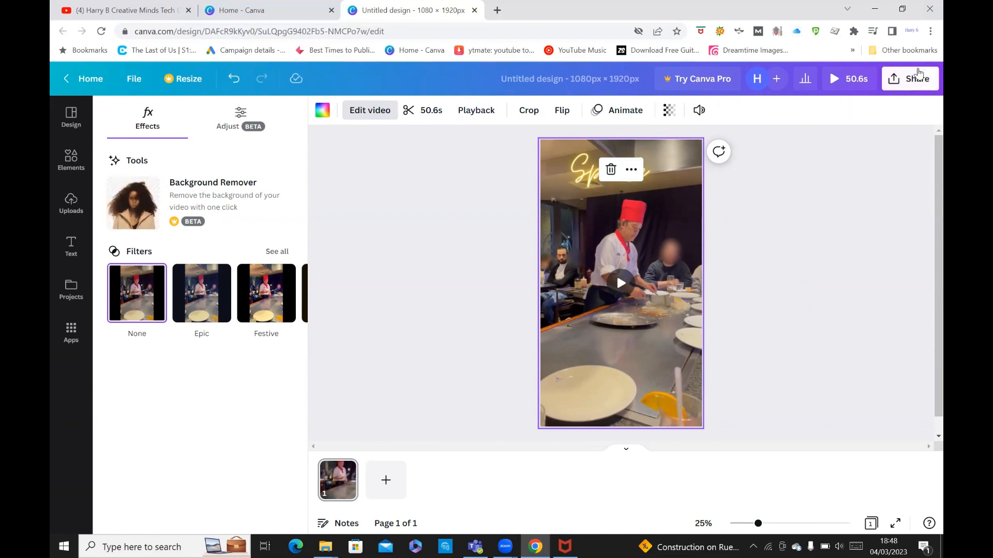
{"action": "left_click", "coordinate": [916, 79]}
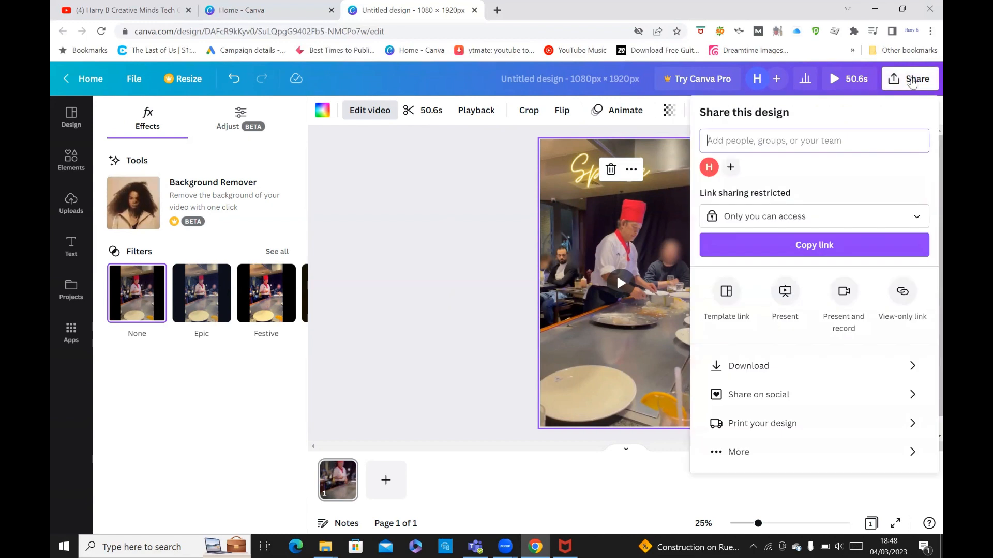
{"action": "mouse_move", "coordinate": [785, 354]}
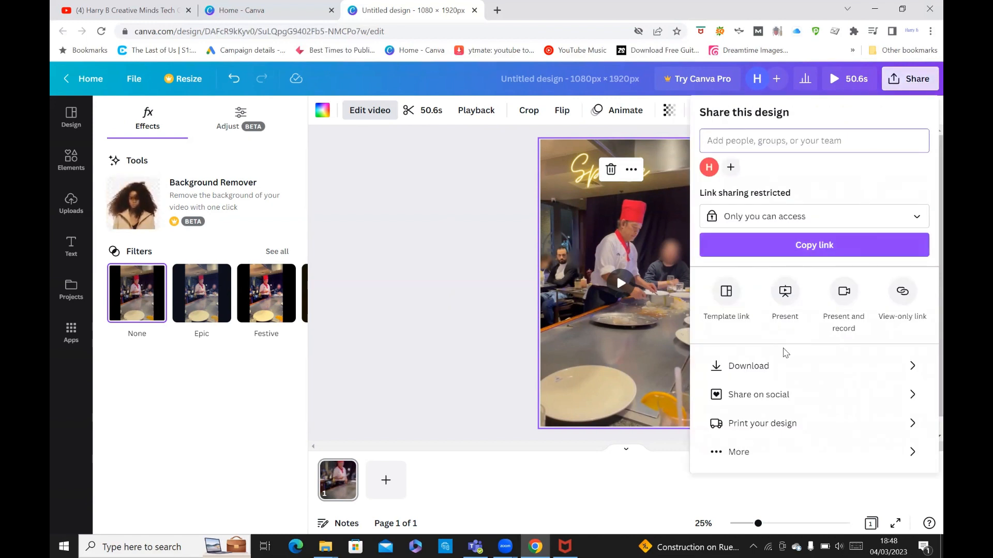
{"action": "left_click", "coordinate": [748, 366]}
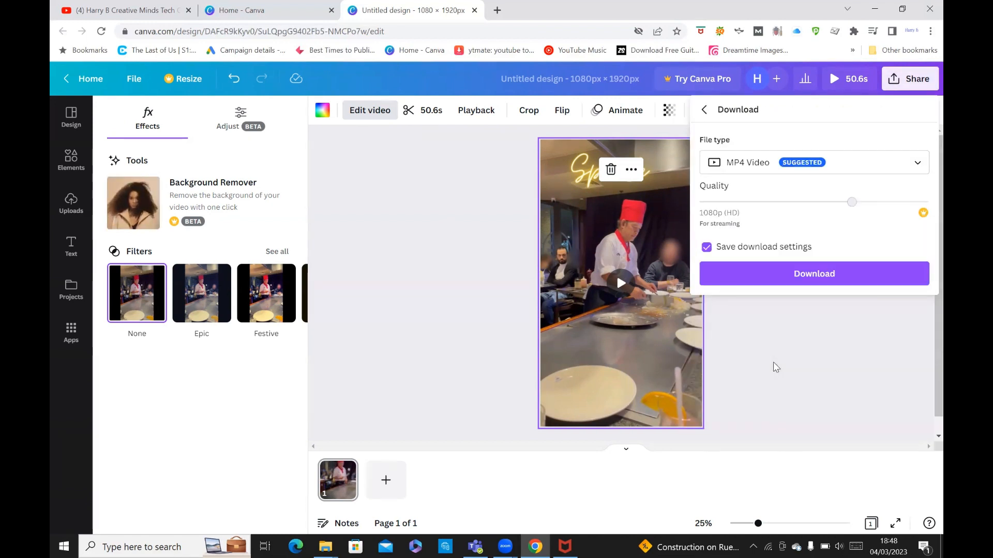
{"action": "mouse_move", "coordinate": [820, 263]}
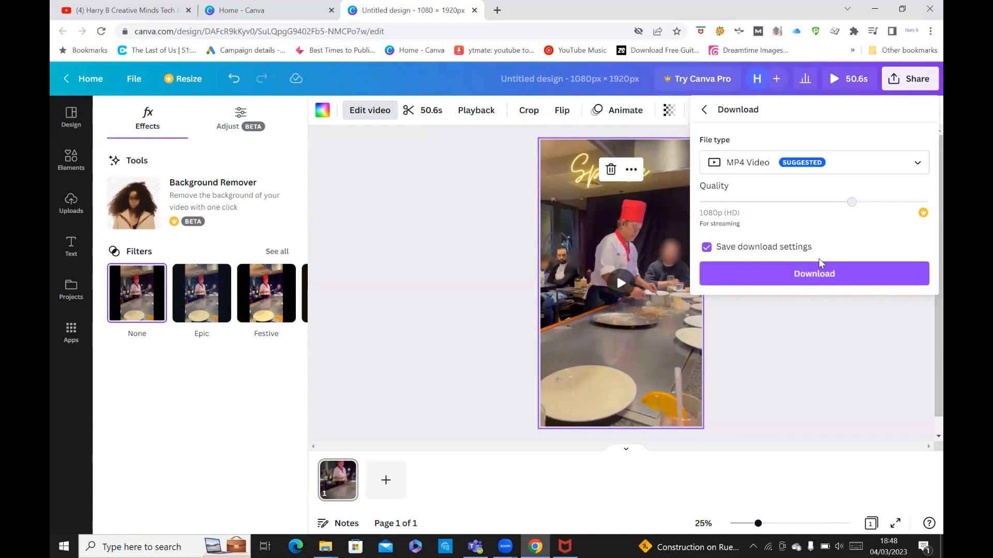